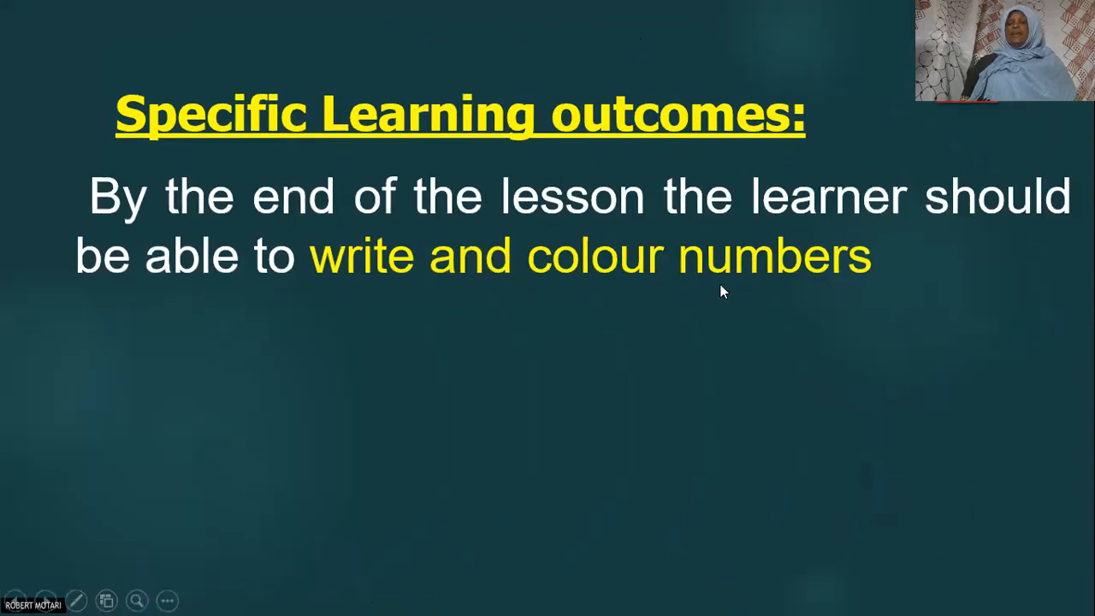
mouse_move(342, 303)
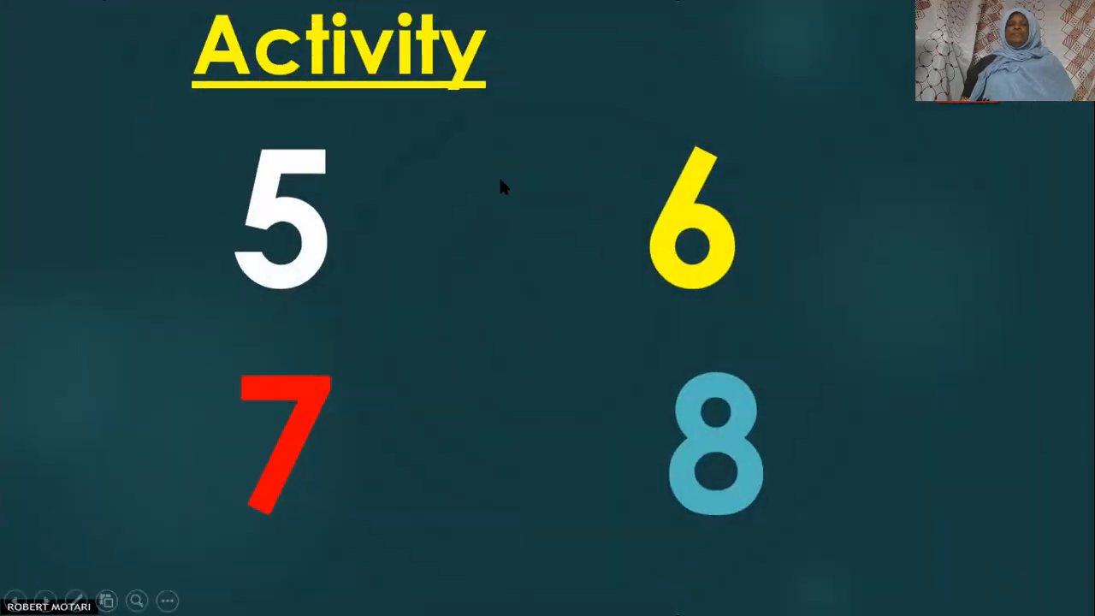
mouse_move(452, 236)
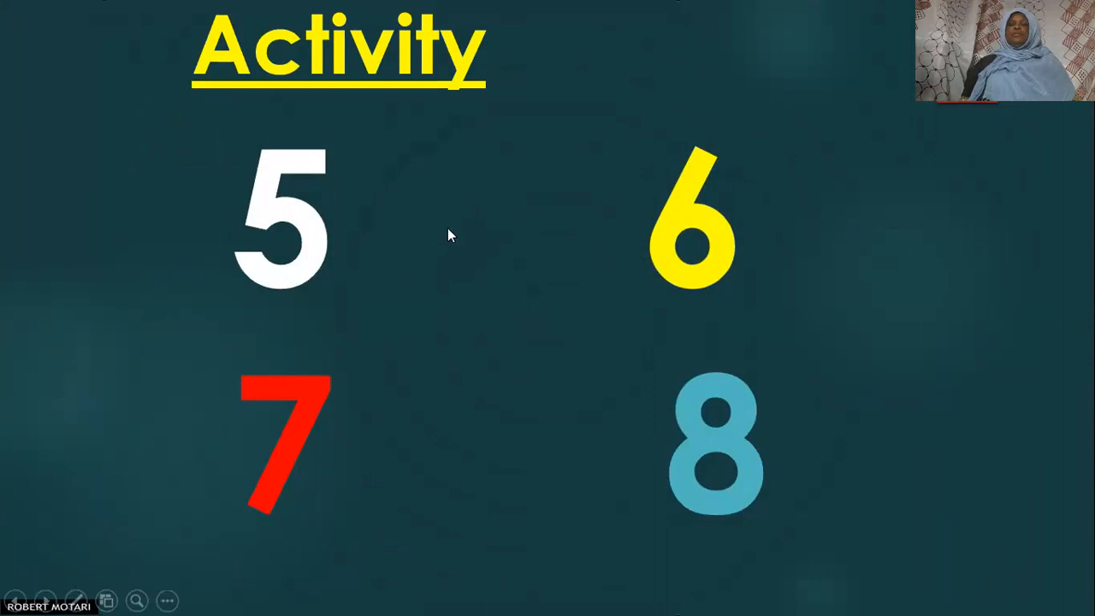
mouse_move(479, 106)
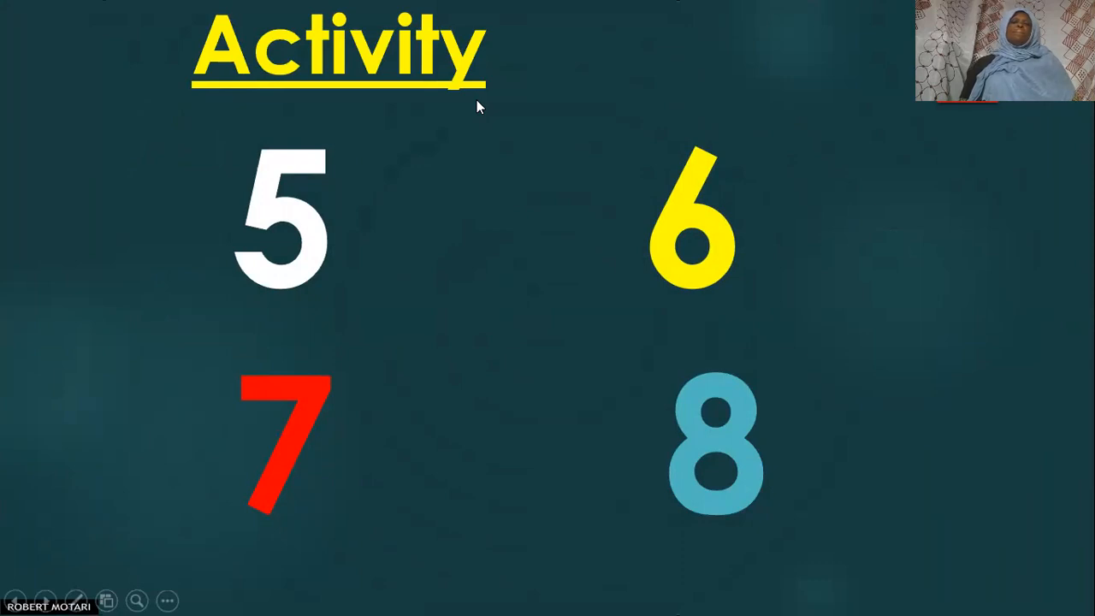
mouse_move(318, 253)
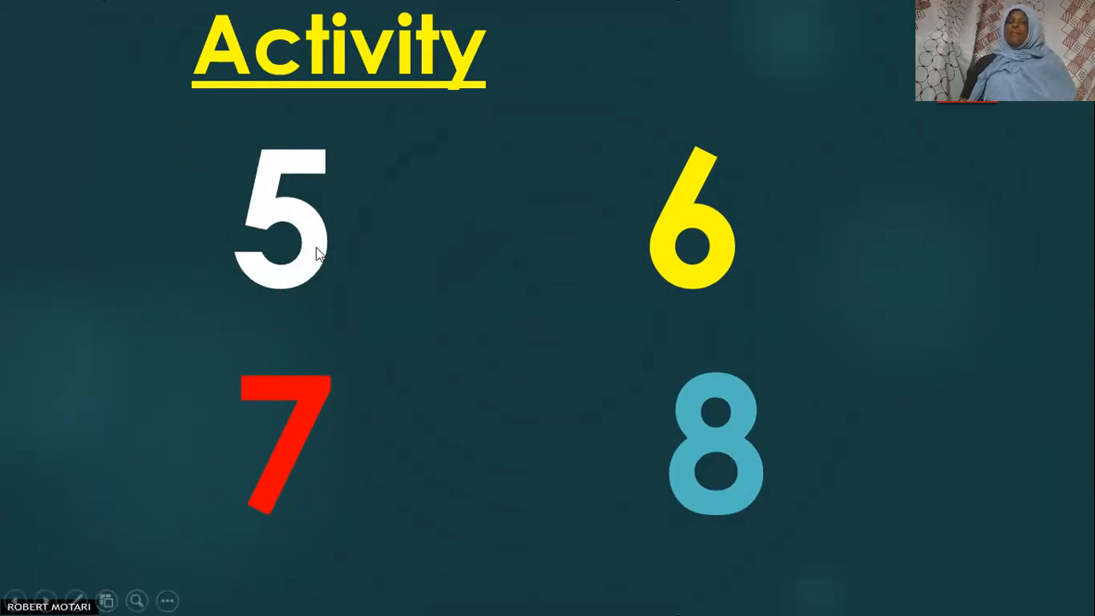
mouse_move(281, 310)
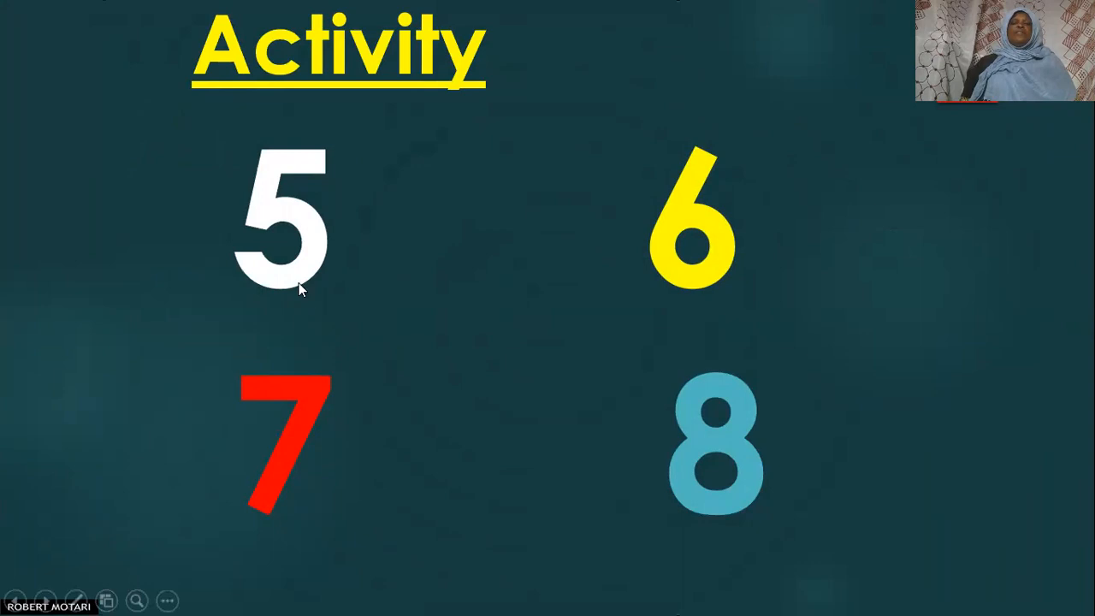
mouse_move(289, 301)
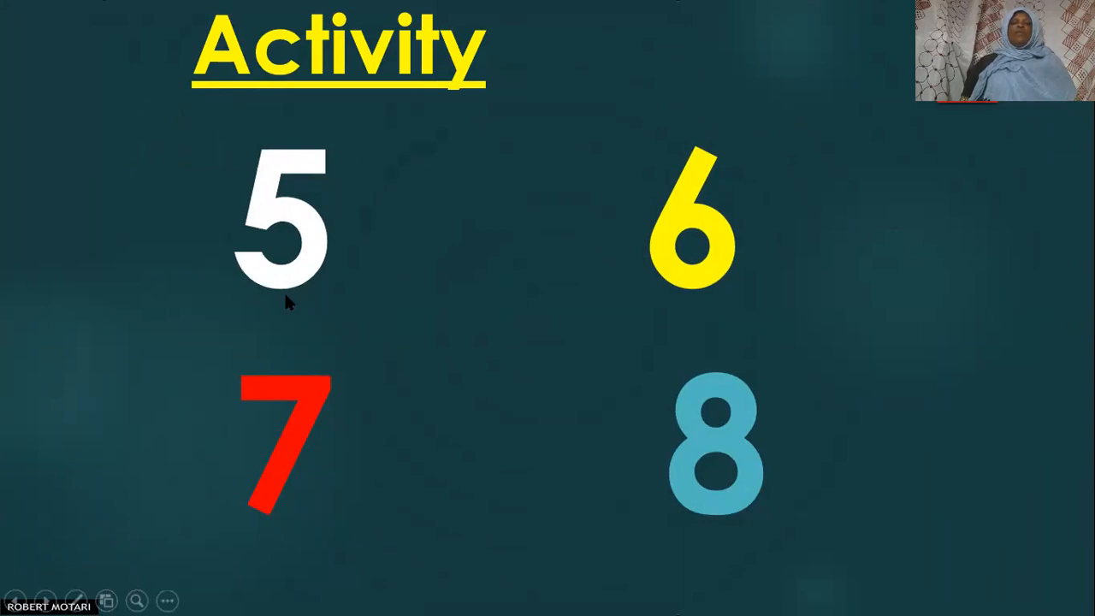
mouse_move(287, 304)
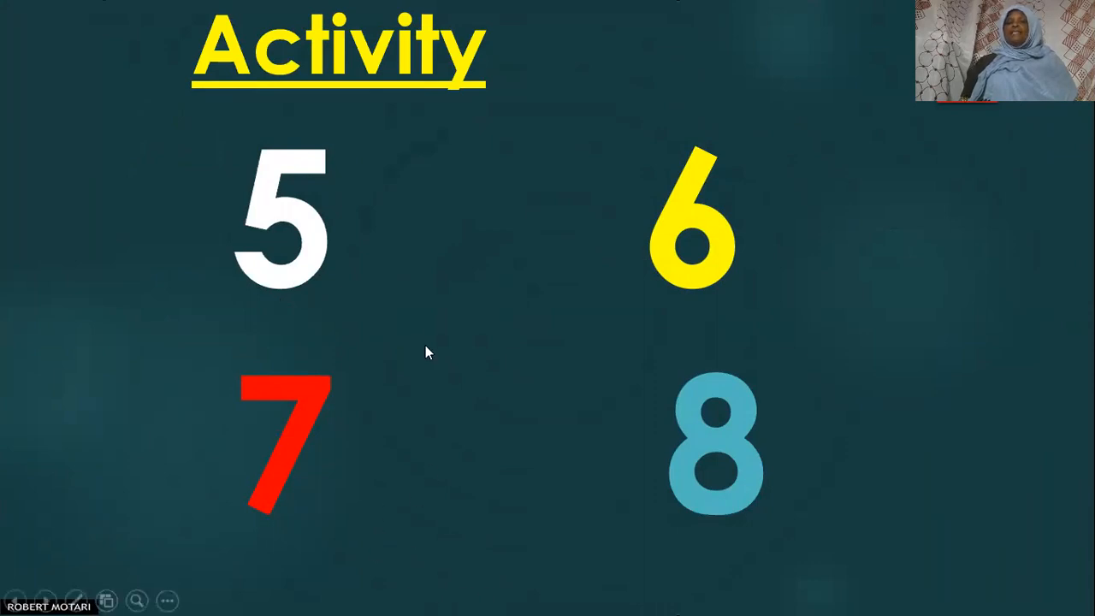
mouse_move(262, 315)
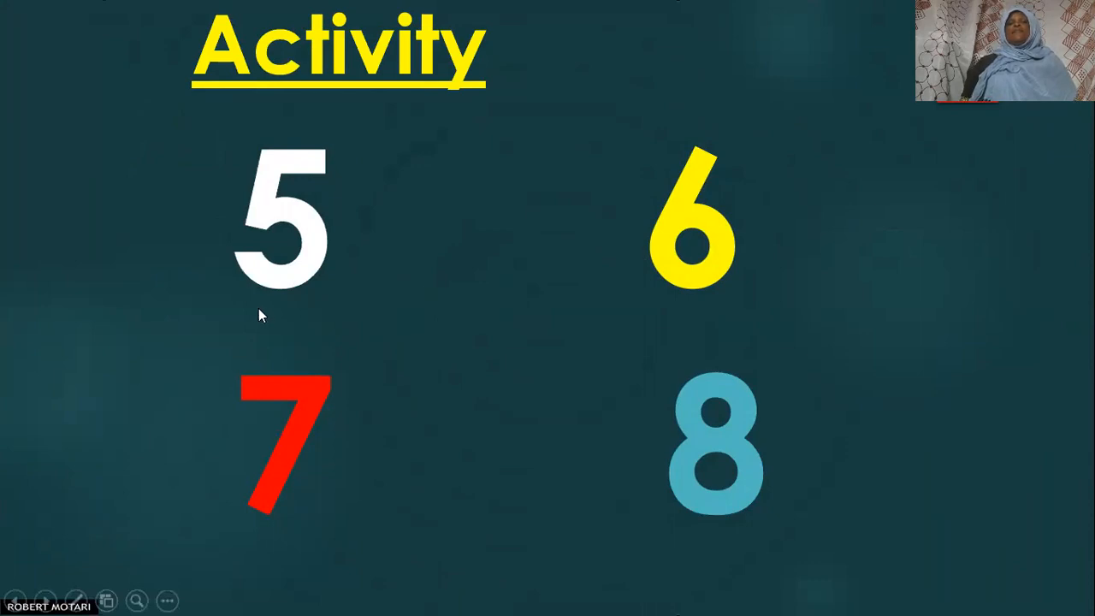
mouse_move(288, 311)
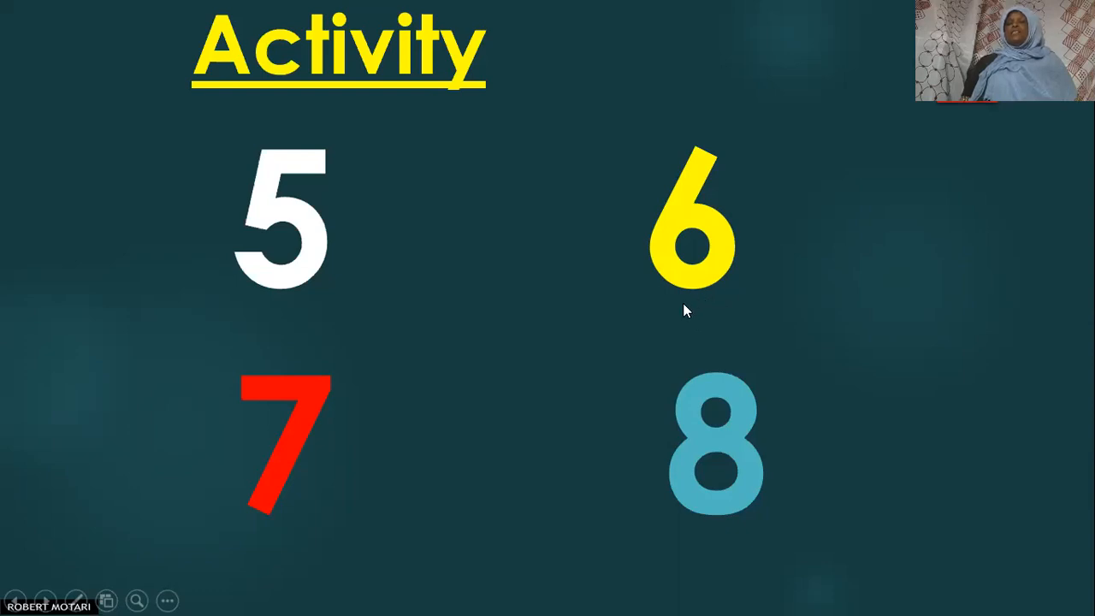
mouse_move(705, 308)
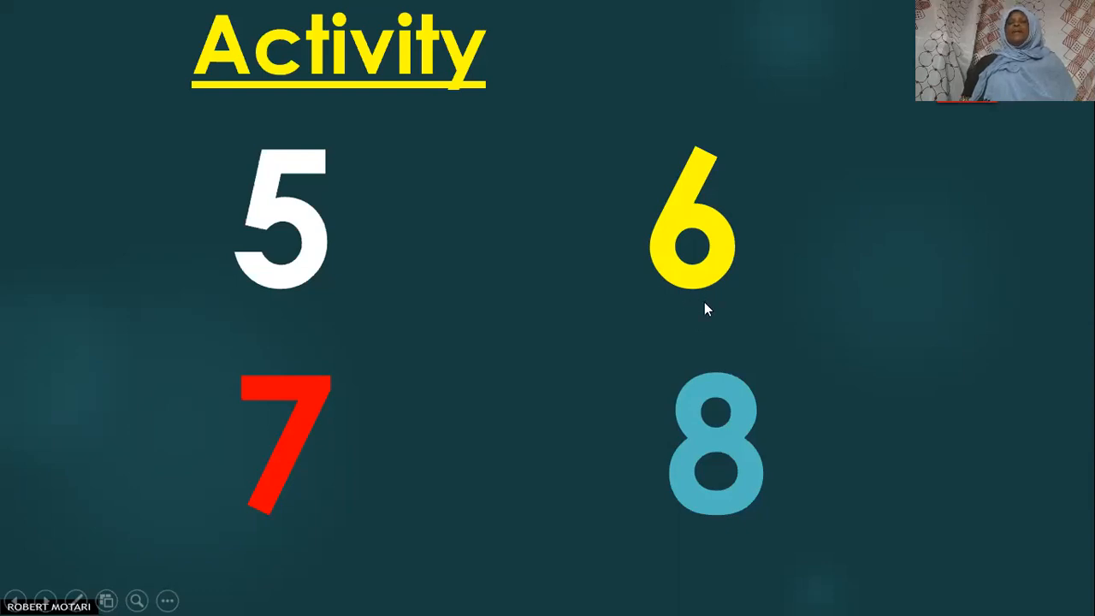
mouse_move(717, 301)
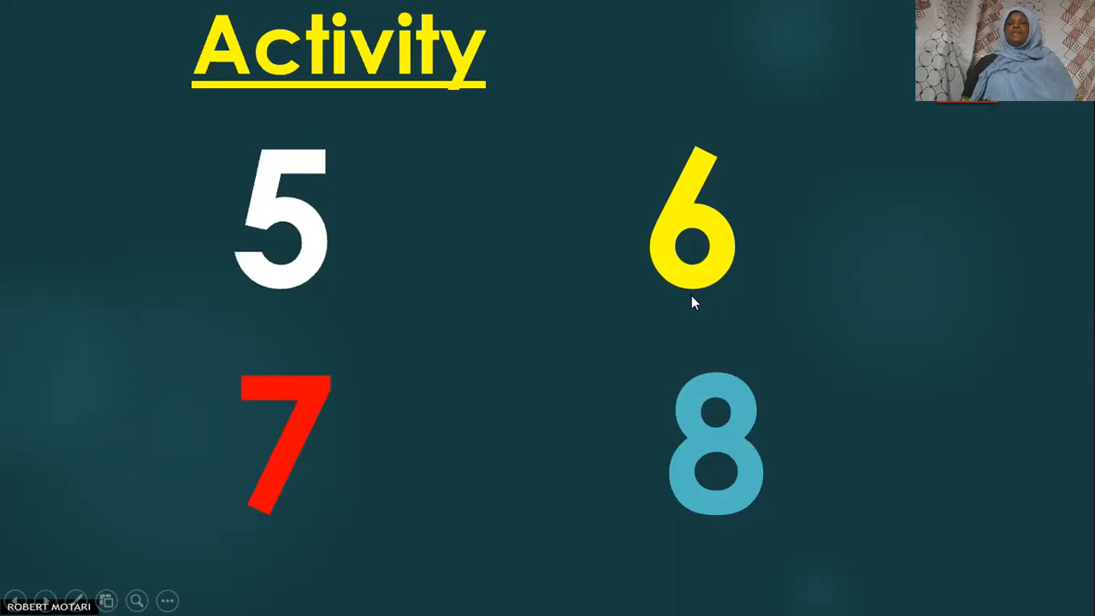
mouse_move(710, 301)
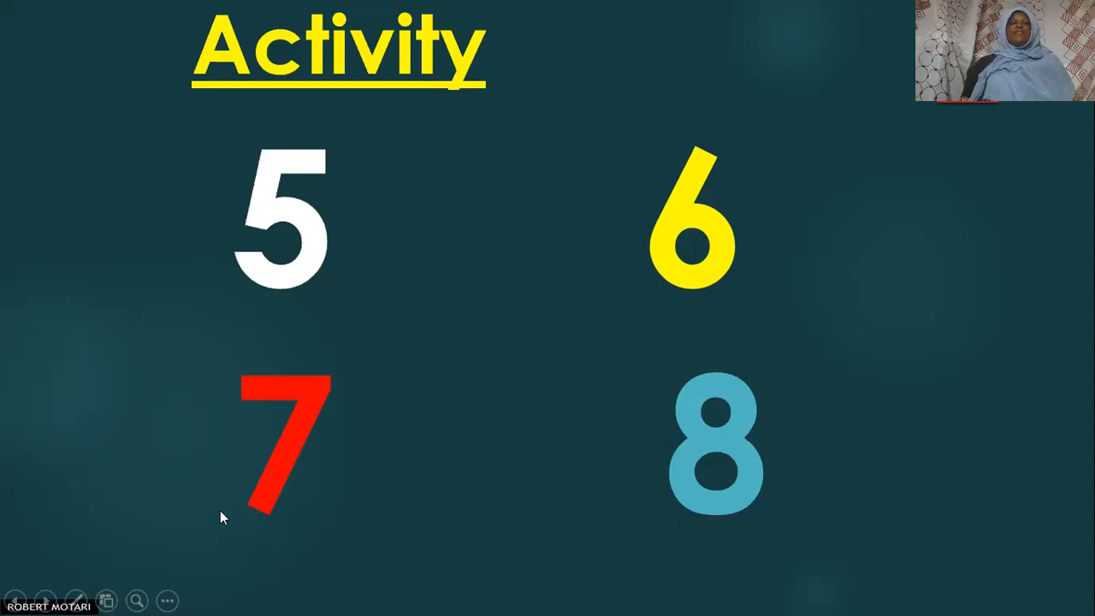
mouse_move(250, 527)
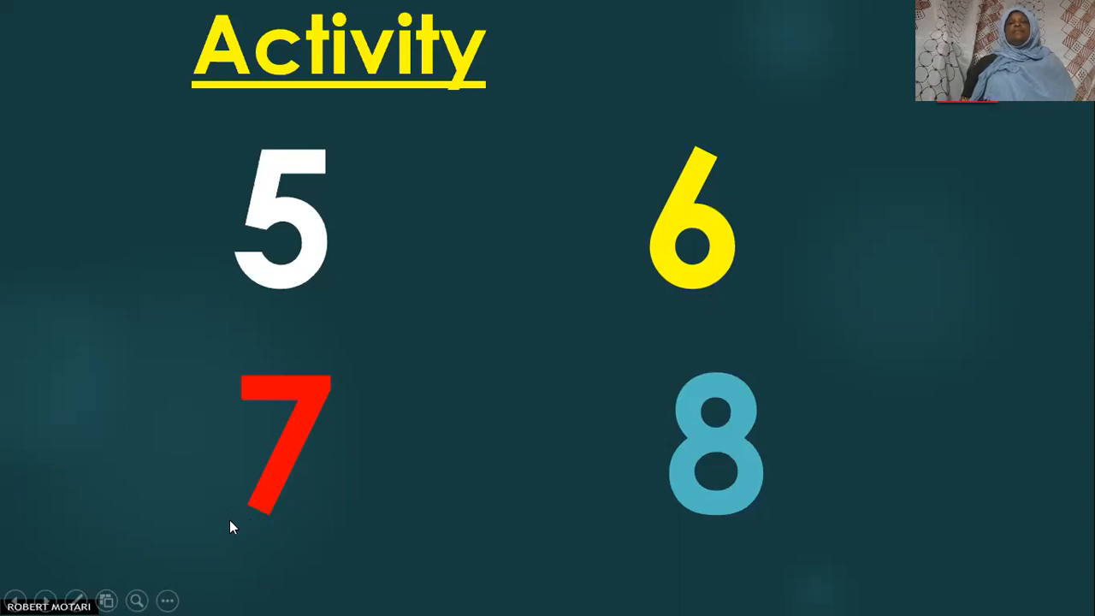
mouse_move(318, 537)
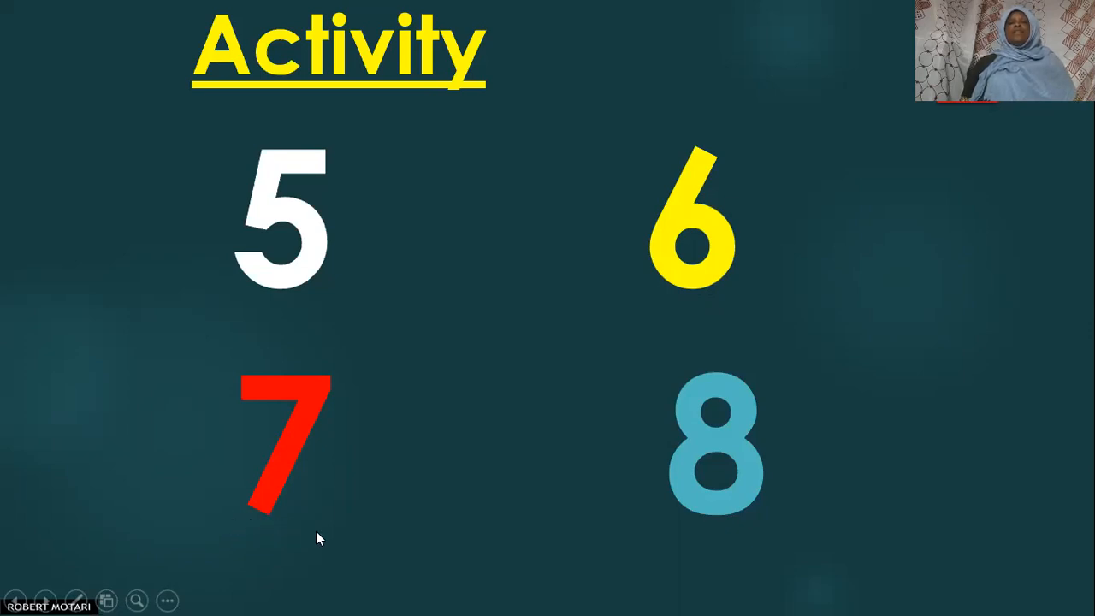
mouse_move(250, 535)
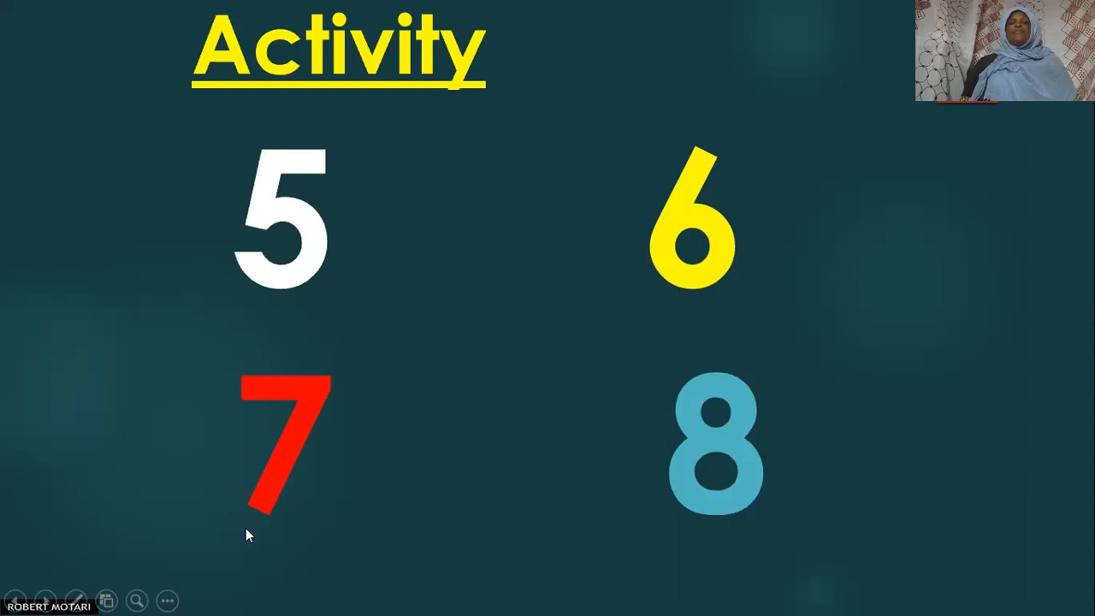
mouse_move(260, 534)
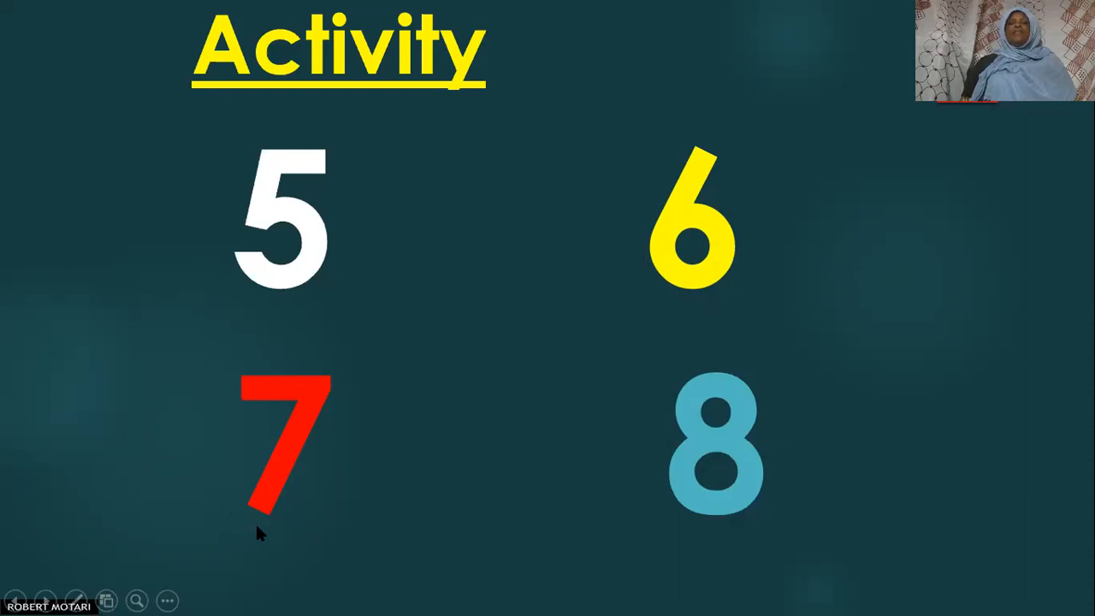
mouse_move(732, 534)
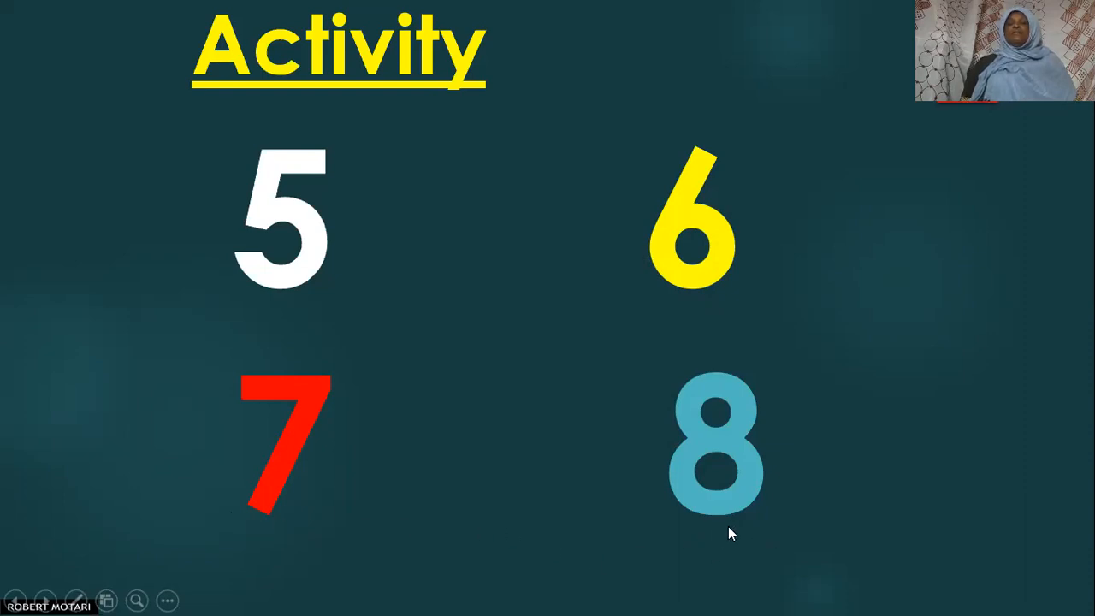
mouse_move(691, 528)
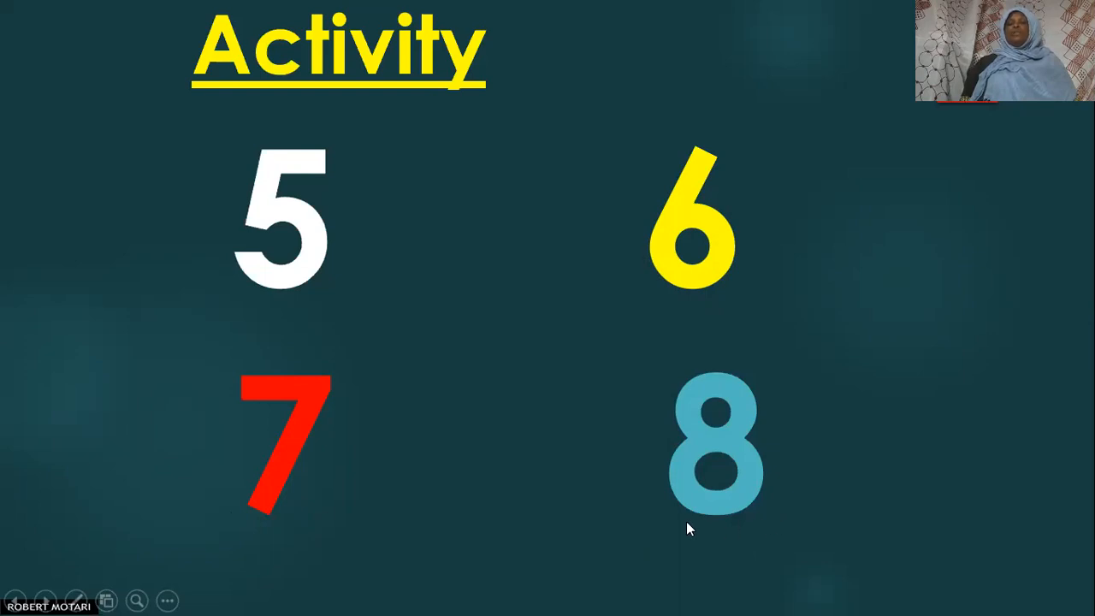
mouse_move(674, 534)
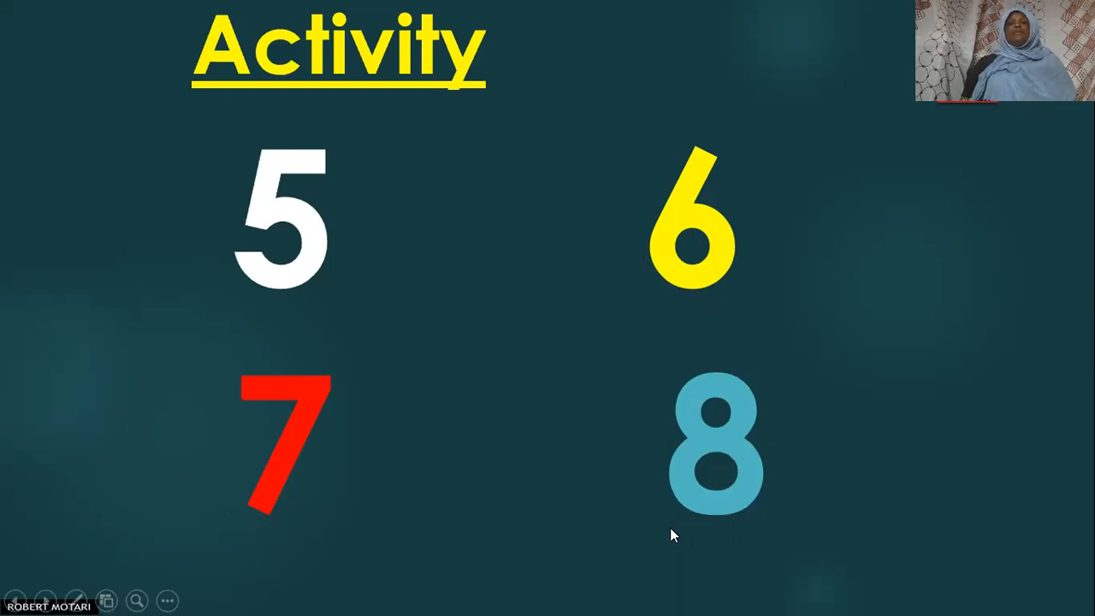
mouse_move(572, 476)
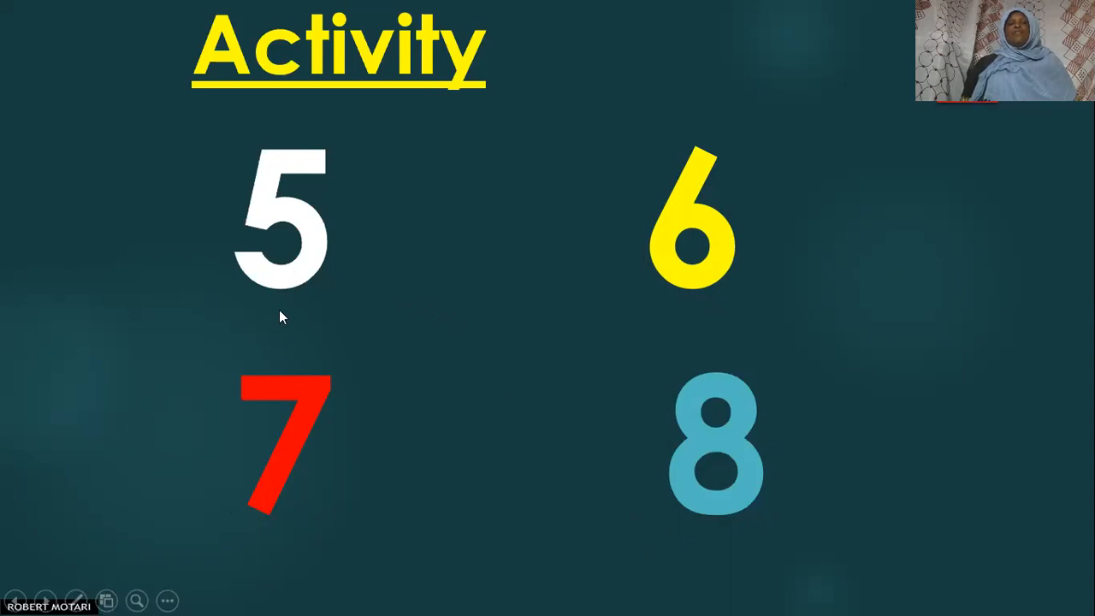
mouse_move(318, 471)
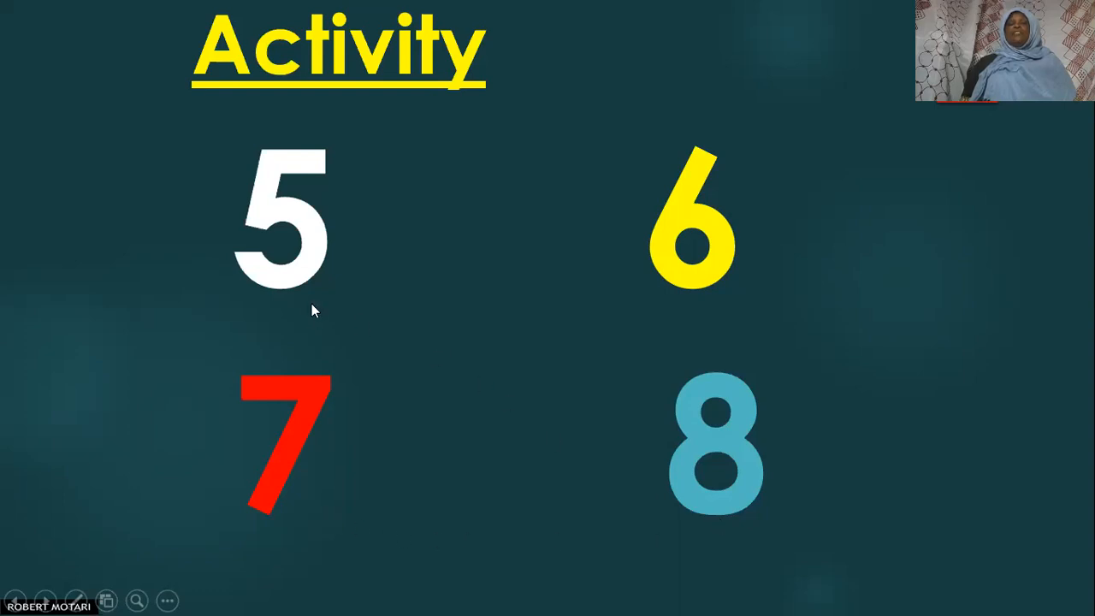
mouse_move(275, 311)
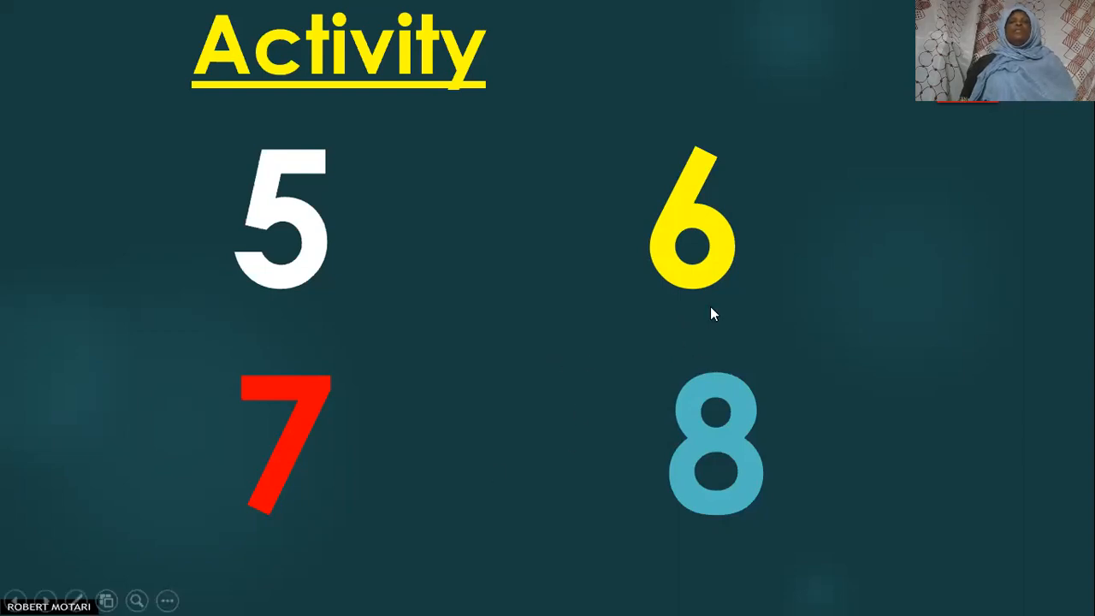
mouse_move(233, 540)
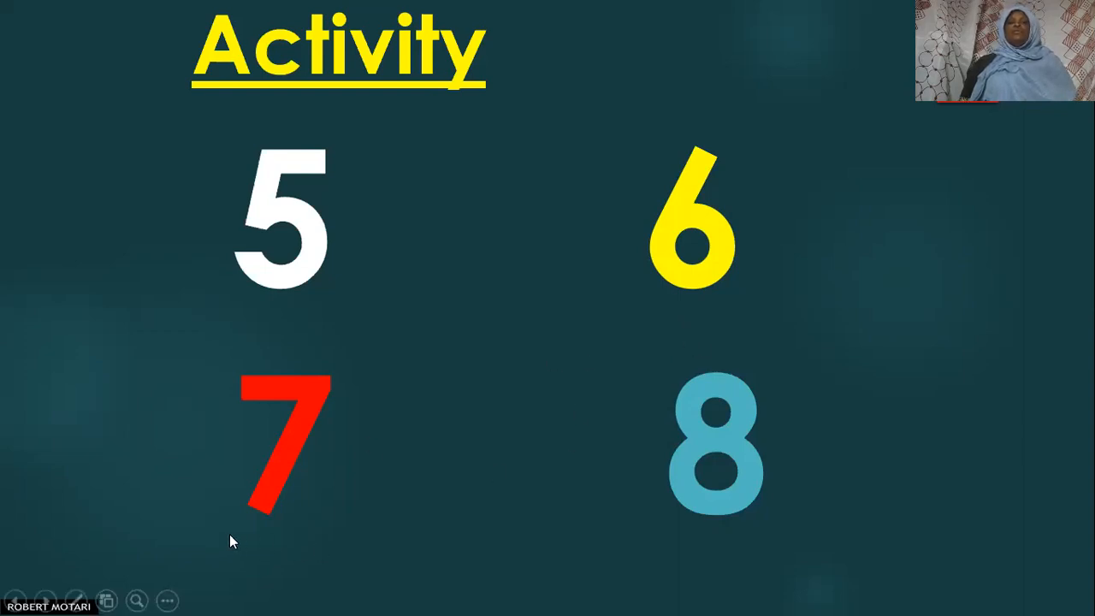
mouse_move(253, 534)
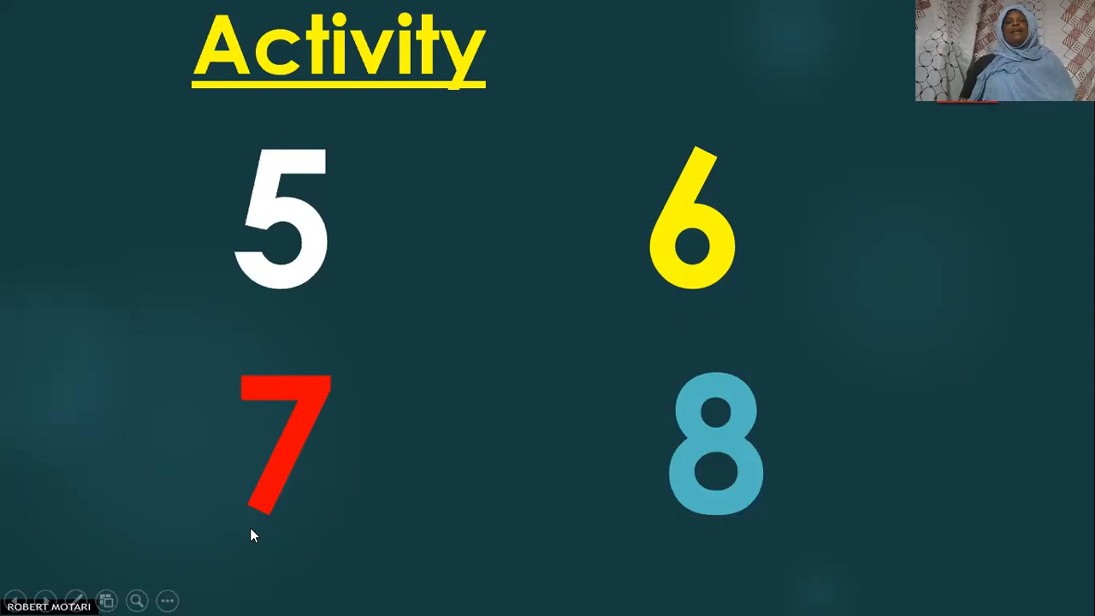
mouse_move(537, 541)
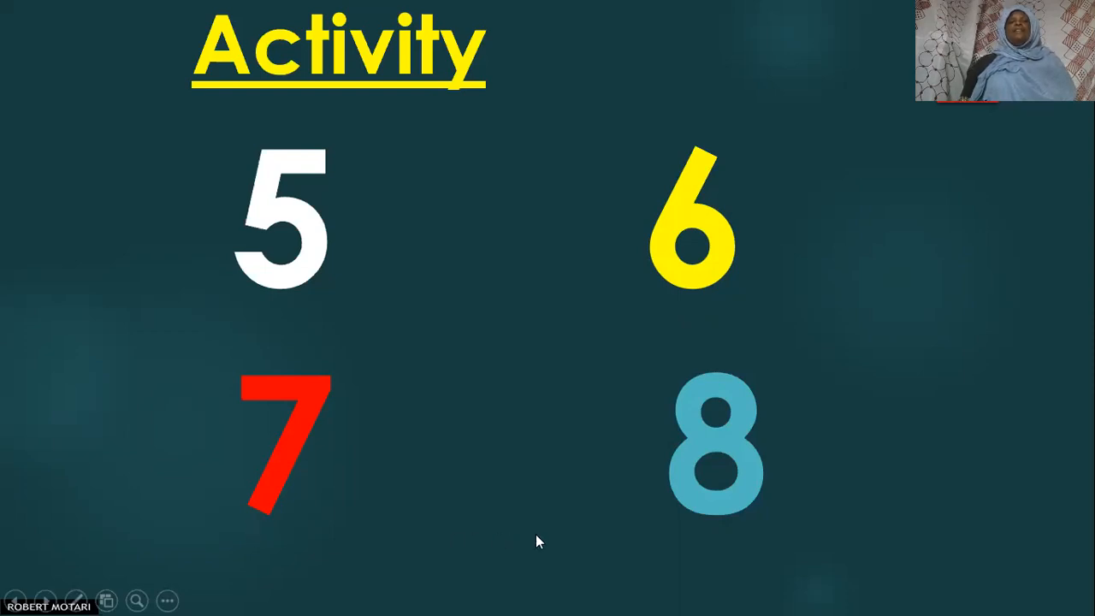
mouse_move(727, 533)
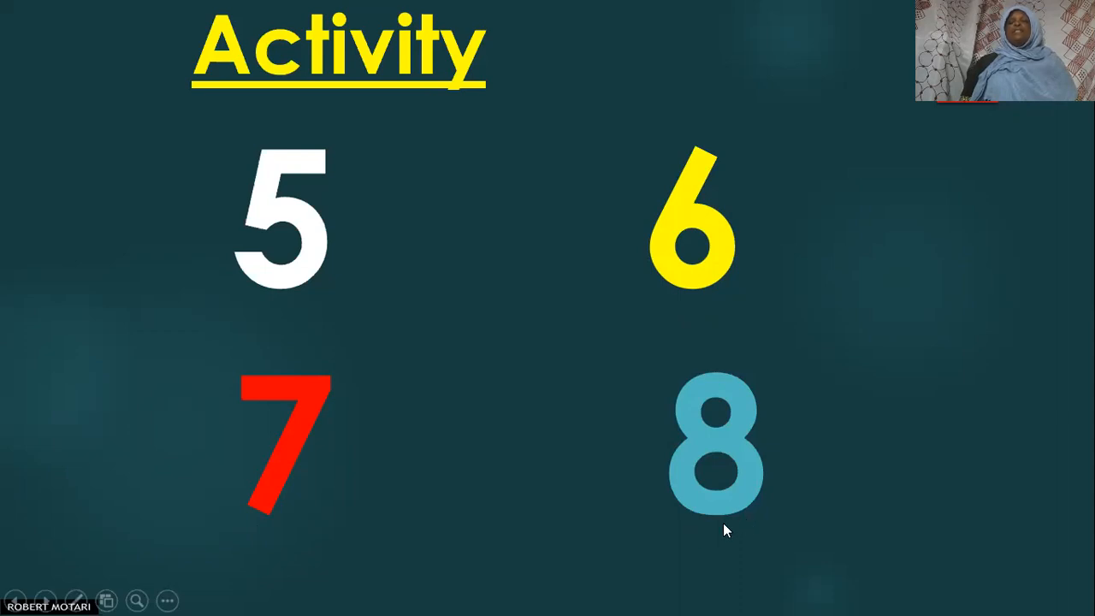
mouse_move(678, 554)
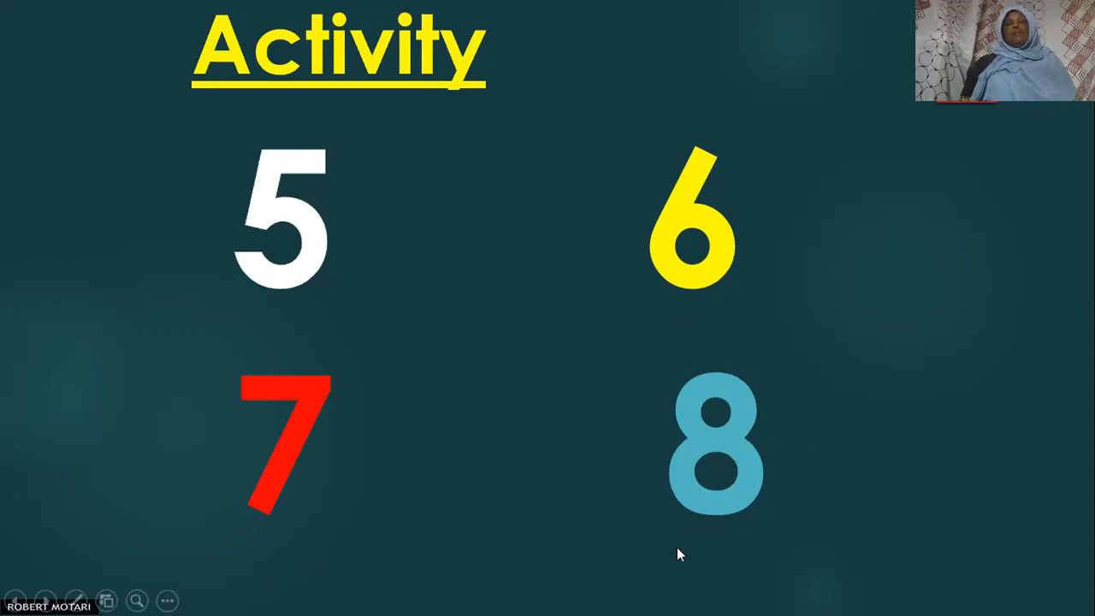
mouse_move(626, 572)
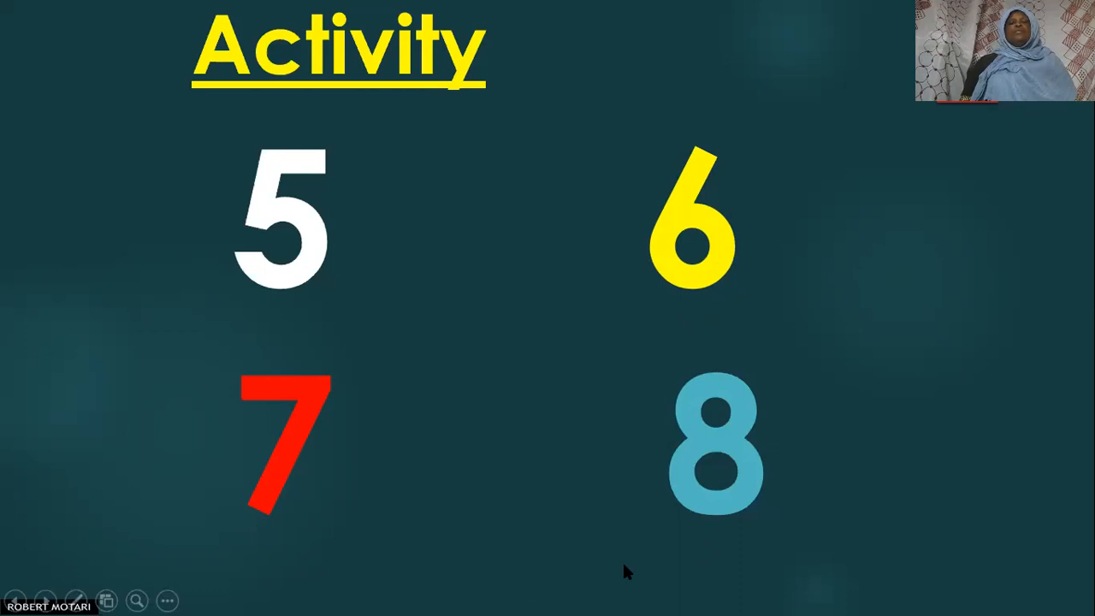
mouse_move(613, 142)
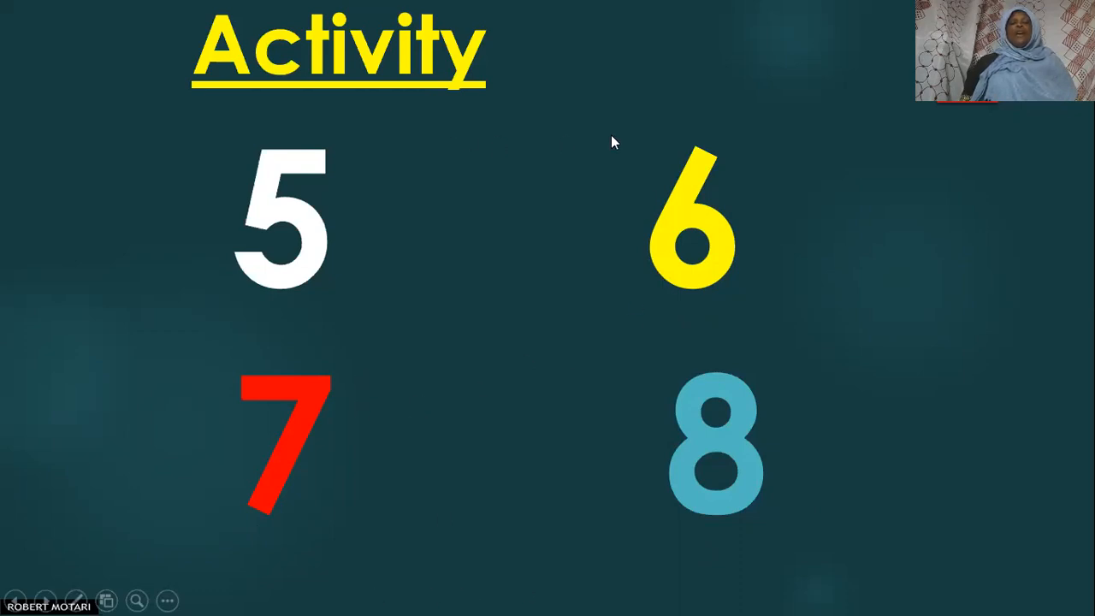
mouse_move(362, 260)
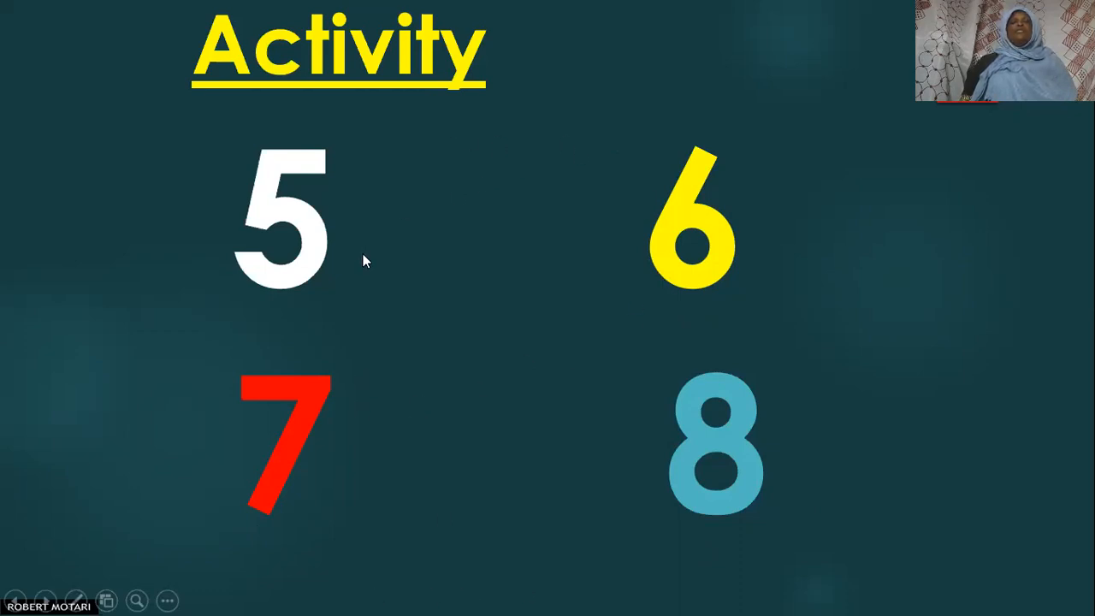
mouse_move(671, 301)
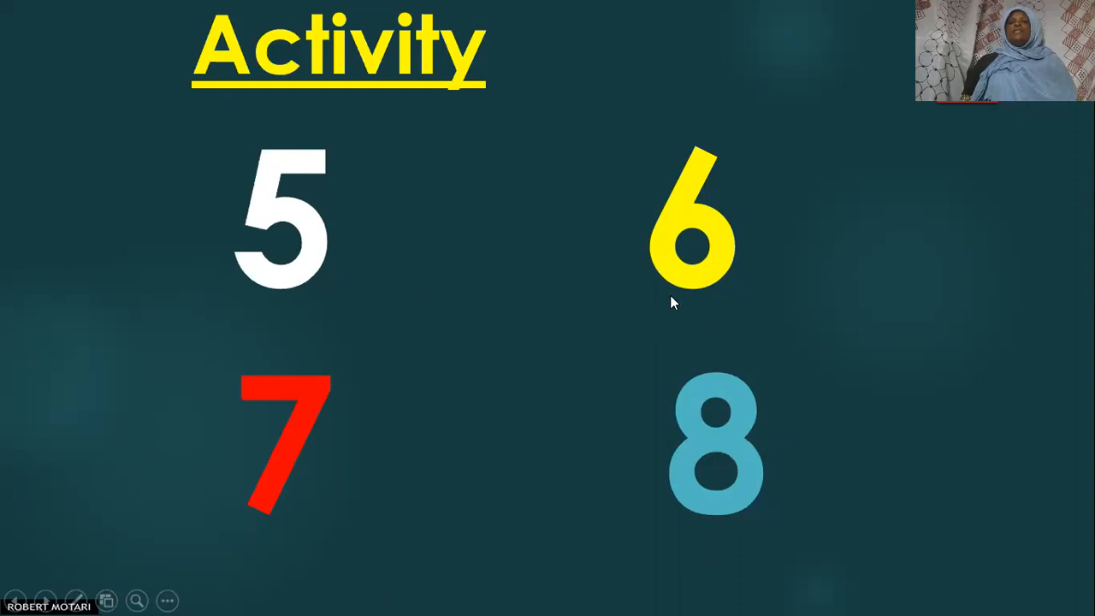
mouse_move(681, 306)
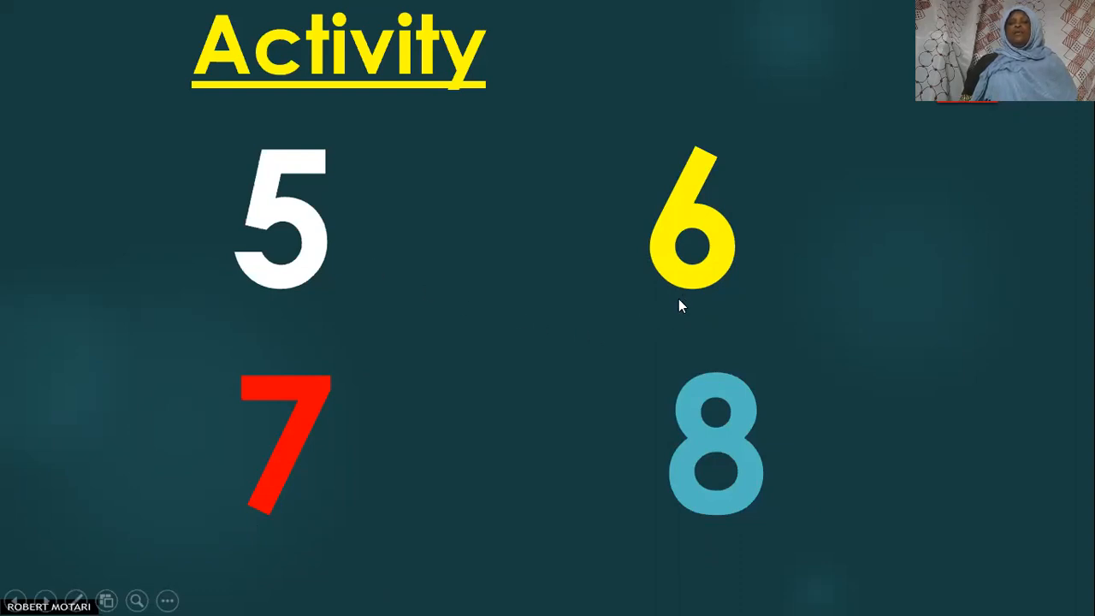
mouse_move(250, 527)
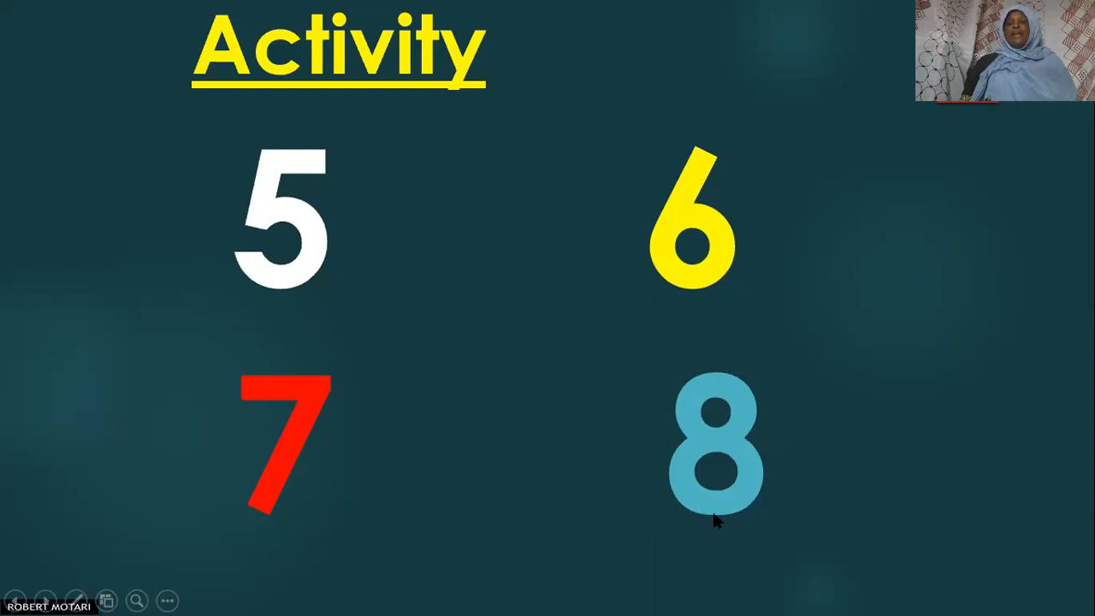
mouse_move(633, 354)
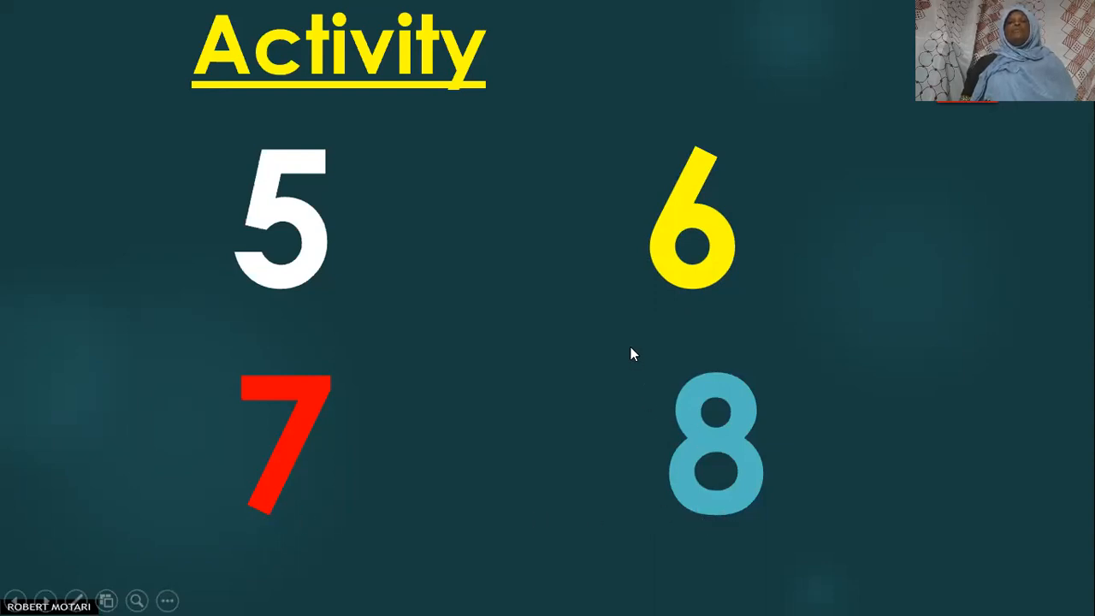
mouse_move(654, 60)
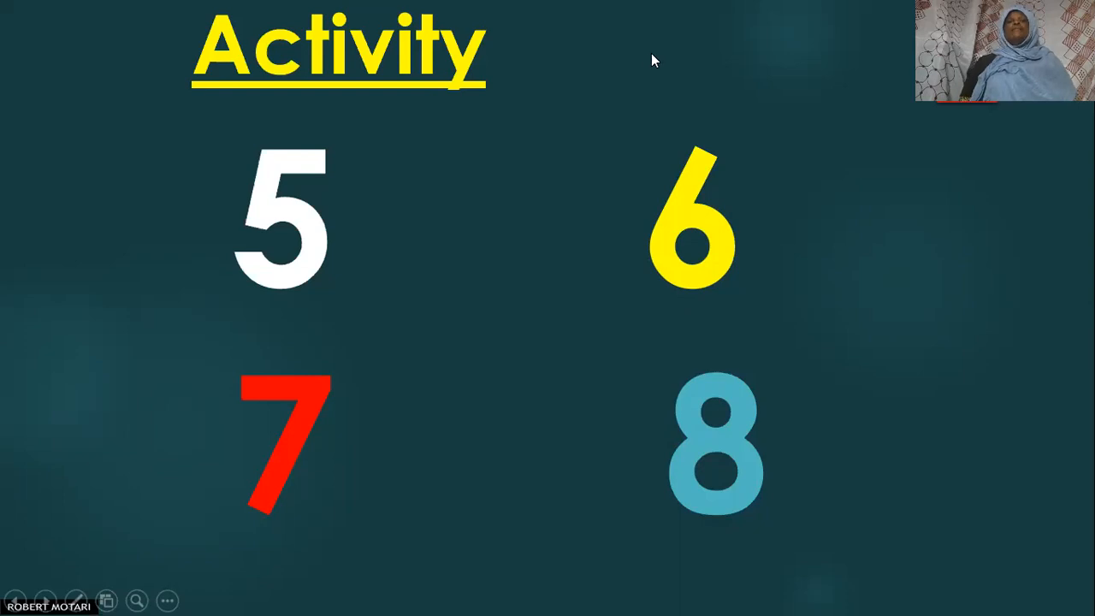